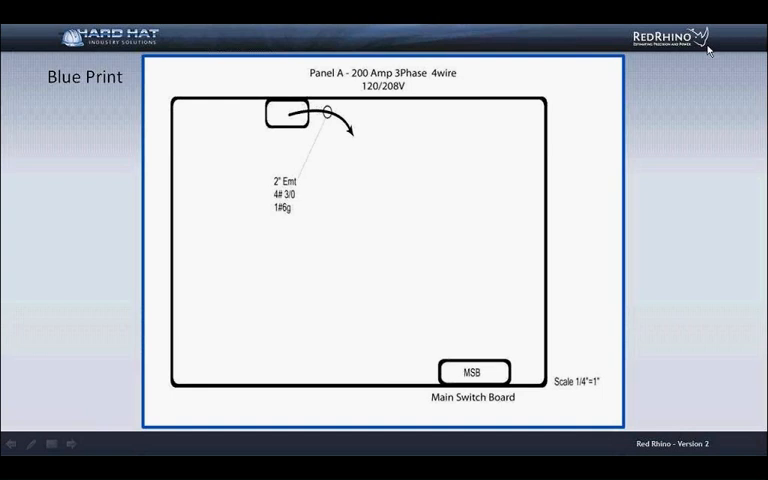
mouse_move(712, 48)
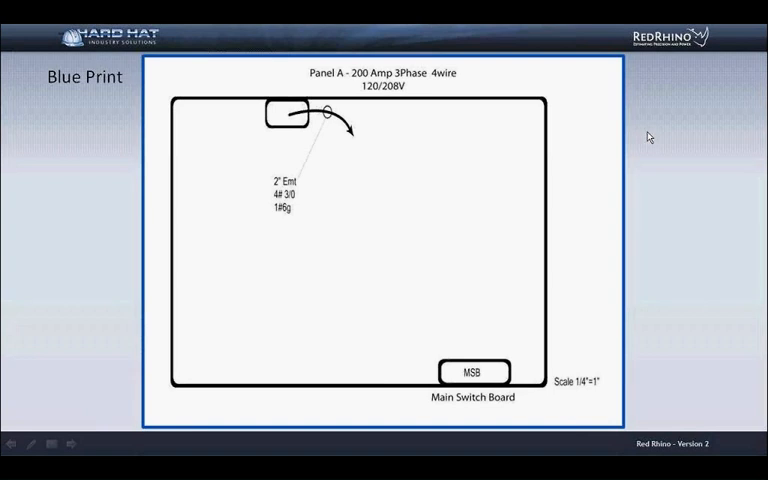
mouse_move(671, 150)
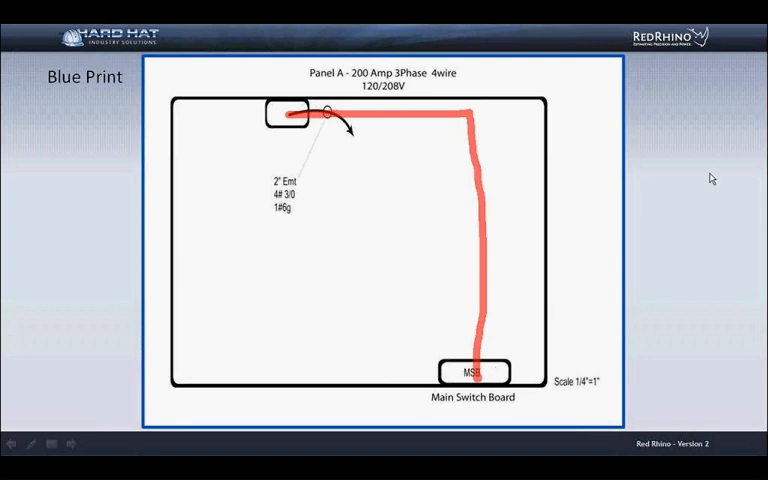
mouse_move(697, 181)
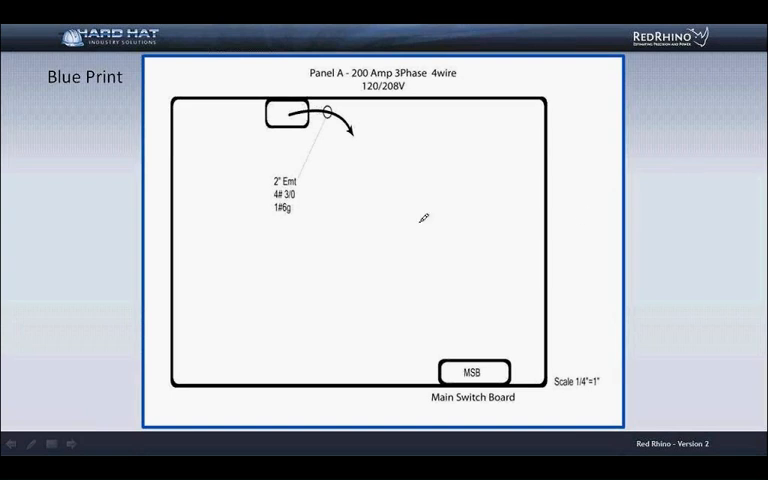
mouse_move(238, 112)
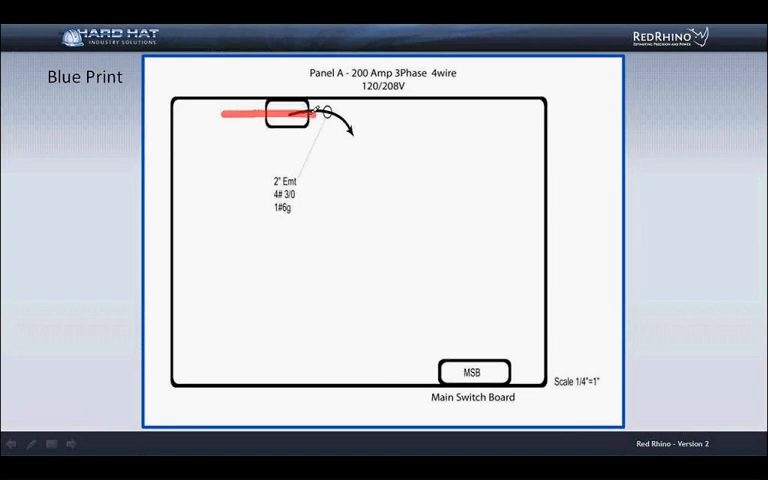
Step: Mark the conduit path with a red pen line from Panel A along the top wall
drag(300, 114, 475, 112)
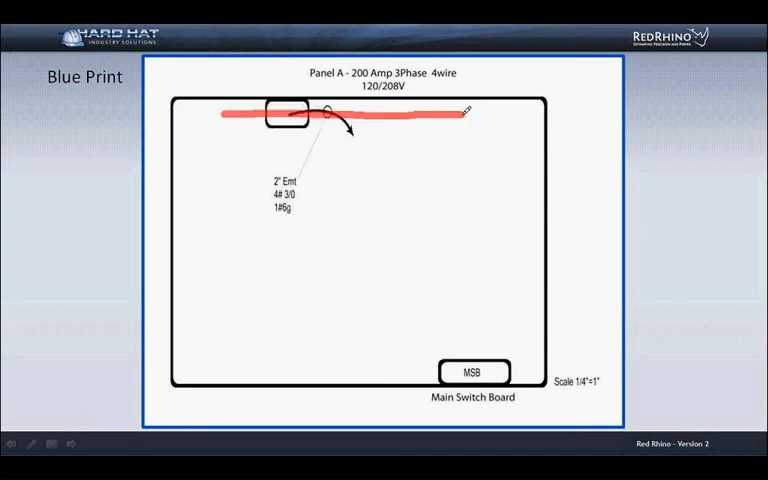
drag(468, 113, 462, 158)
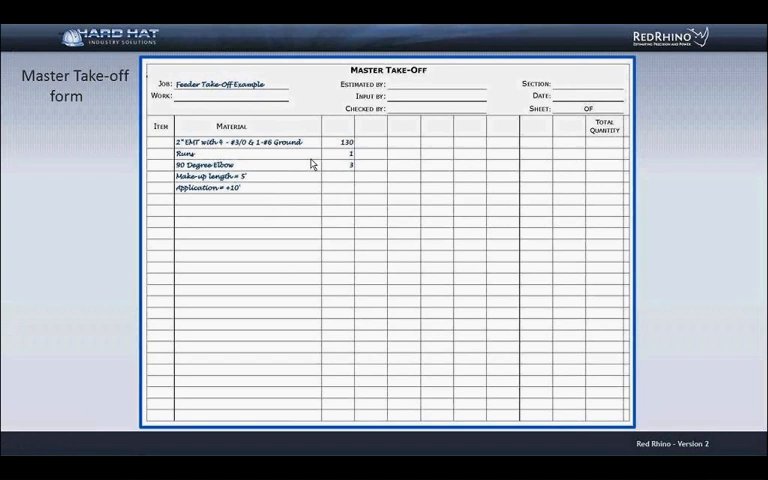
mouse_move(312, 162)
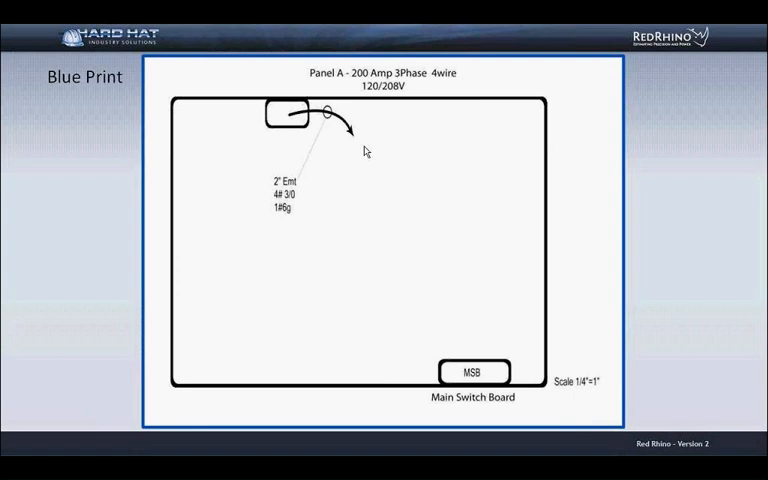
Step: Advance to the Master Take-off form slide listing the 2" EMT feeder and elbows
key(Right)
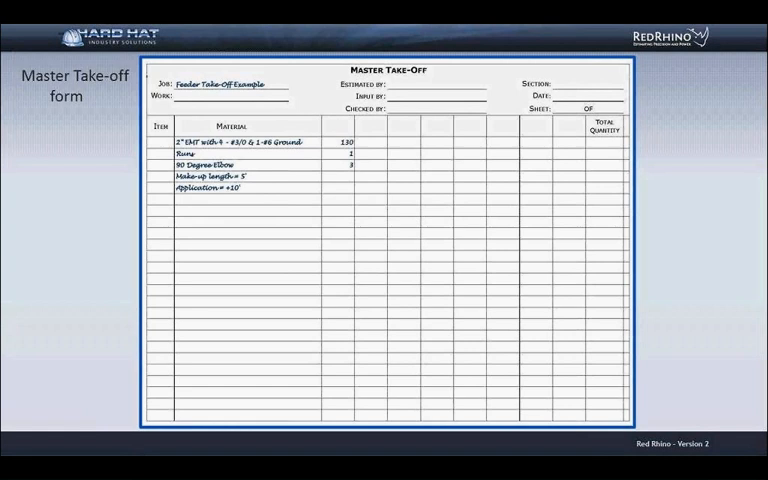
mouse_move(548, 20)
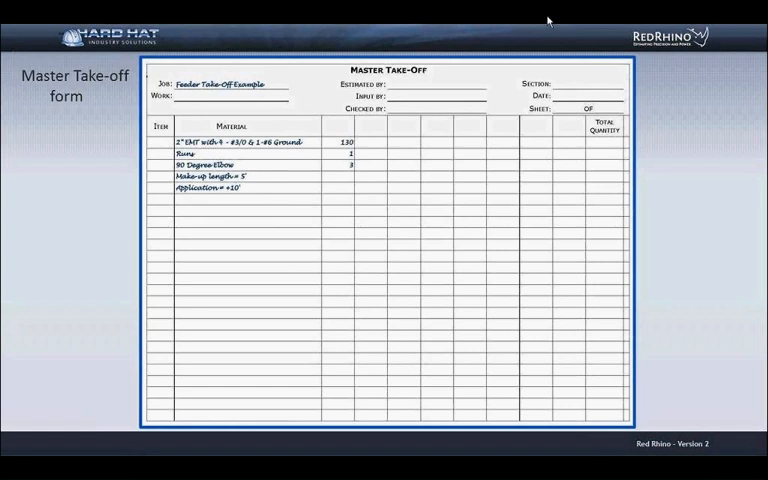
mouse_move(661, 141)
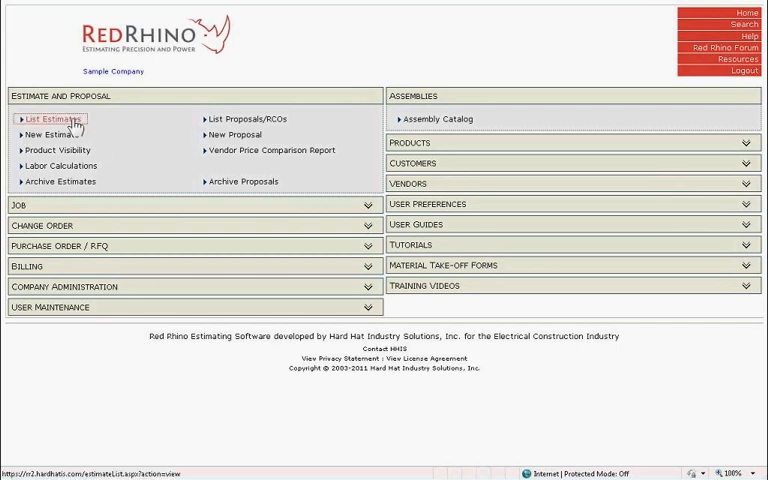
mouse_move(75, 122)
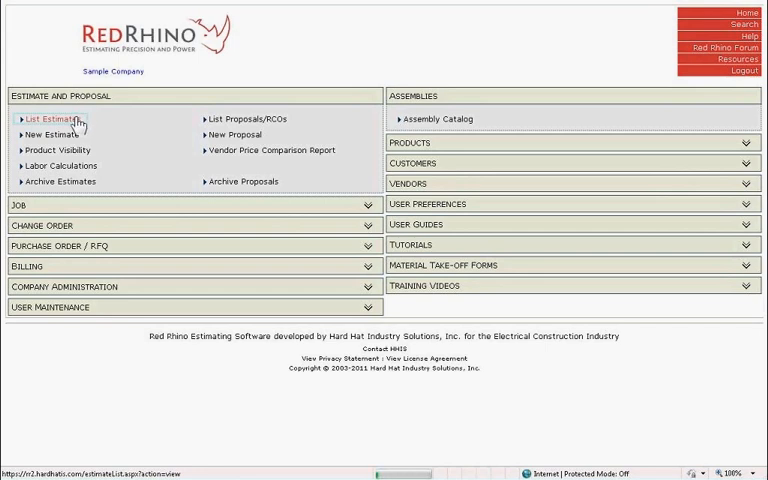
Step: Show the Estimates list containing the sample conduit take-off estimate
click(56, 119)
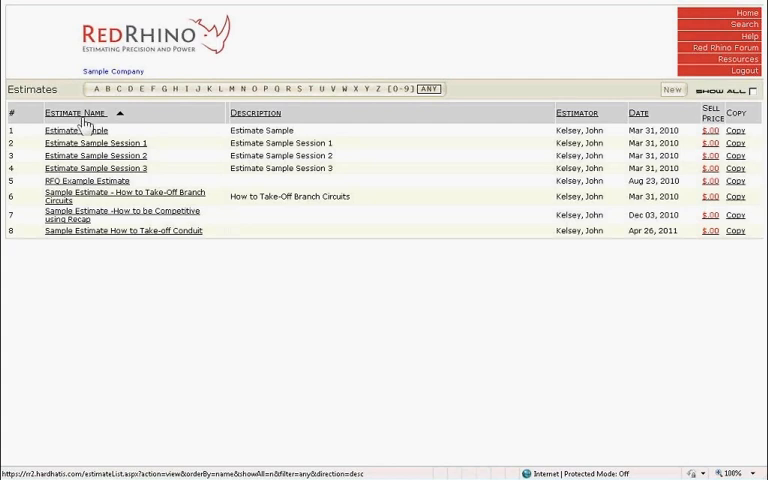
mouse_move(162, 163)
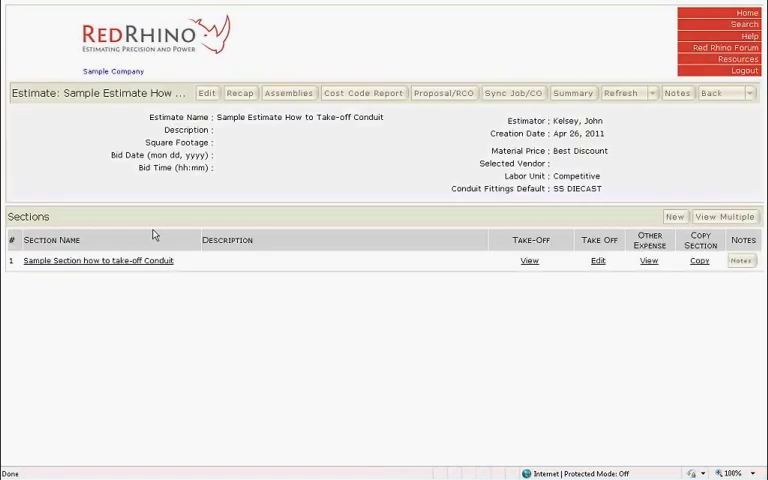
mouse_move(168, 272)
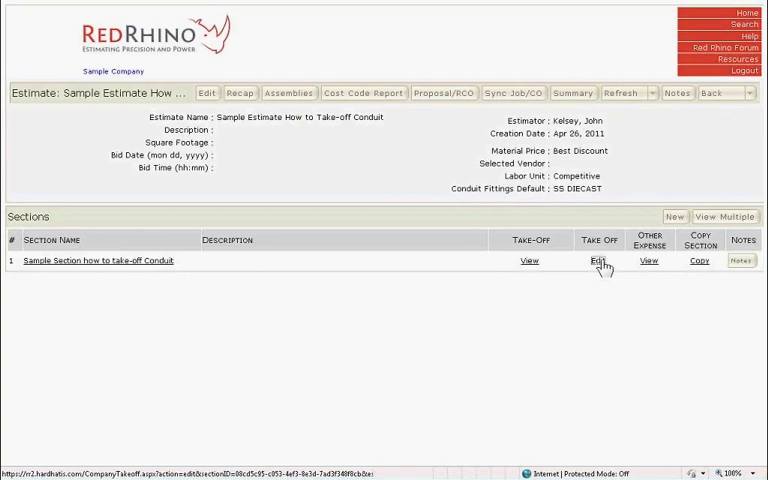
Step: Edit the conduit section's take-off and launch the Conduit Wizard
click(597, 261)
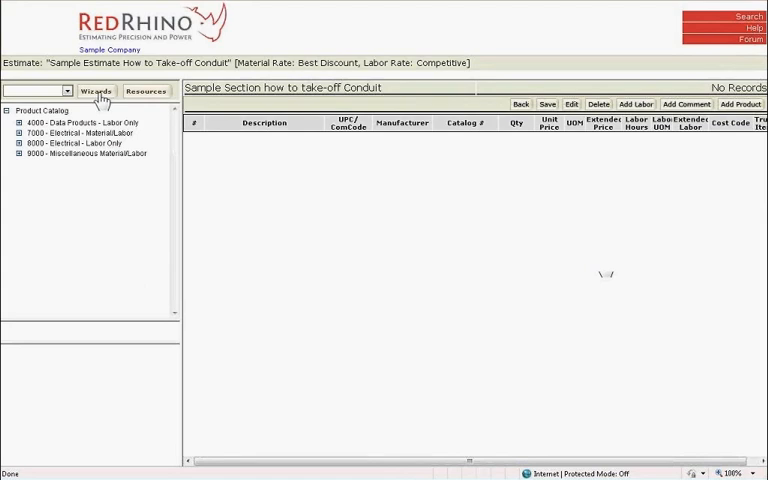
click(95, 91)
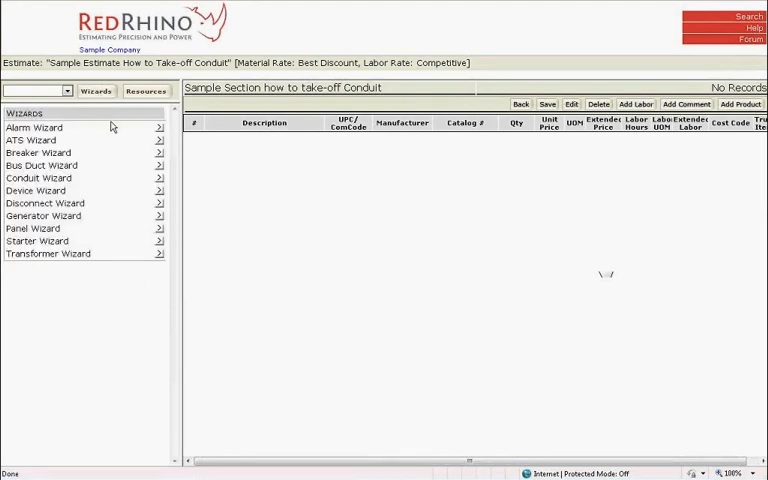
mouse_move(112, 157)
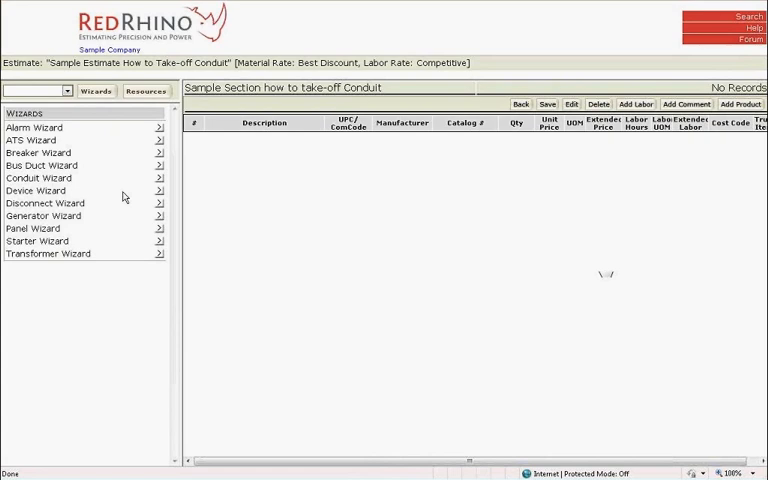
mouse_move(161, 185)
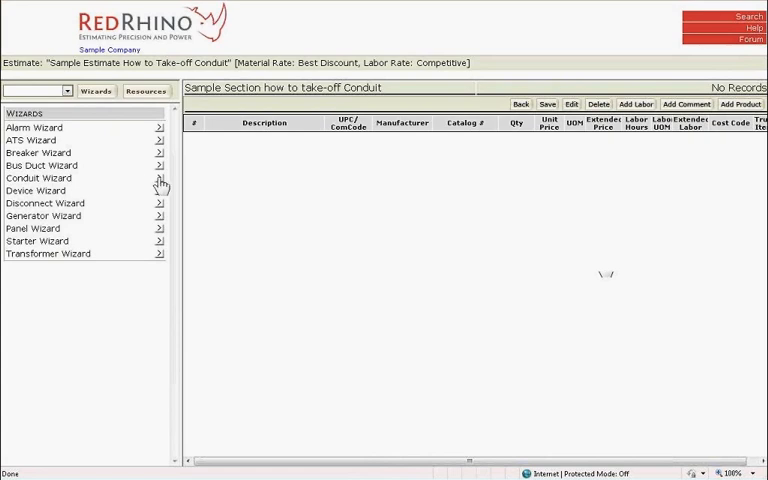
click(160, 178)
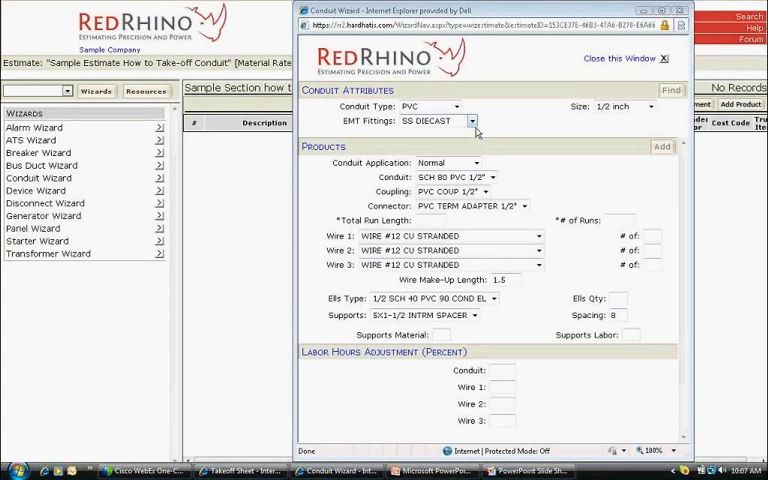
Step: Set the wizard to EMT conduit, 2 inch size, keeping SS DIECAST fittings
click(471, 120)
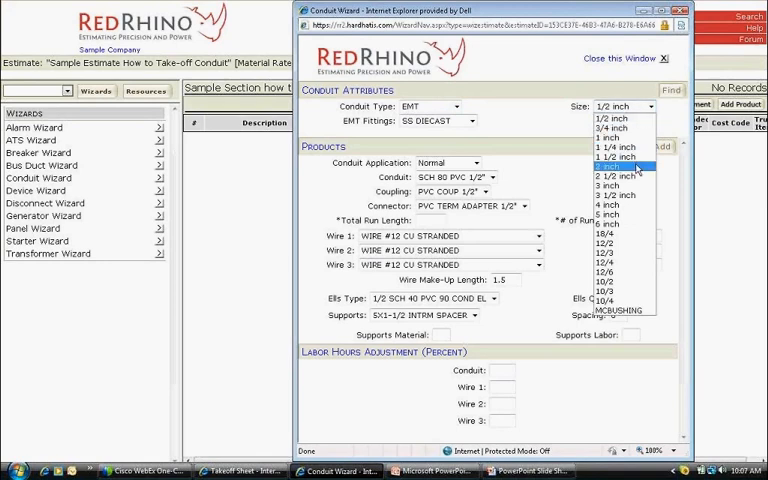
click(611, 166)
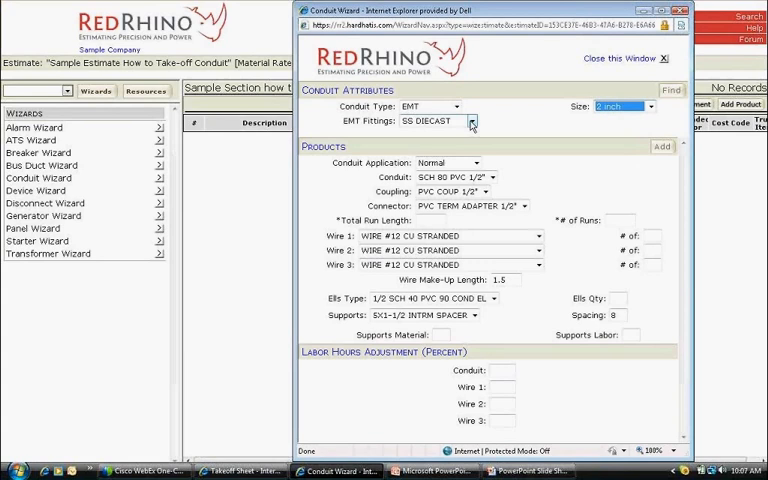
click(471, 121)
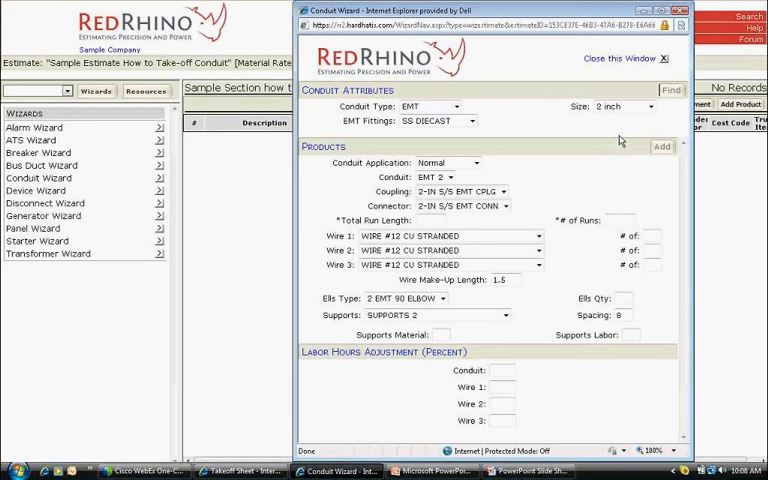
mouse_move(527, 184)
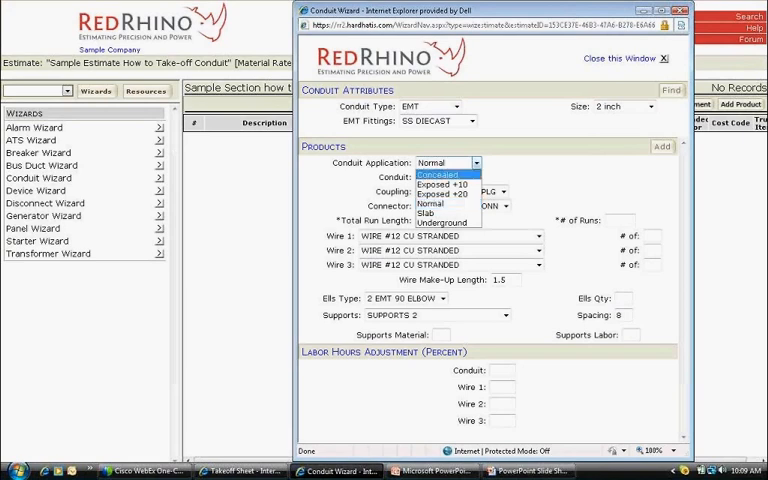
Step: Set the conduit application to Exposed +10 and the total run length to 130
click(437, 178)
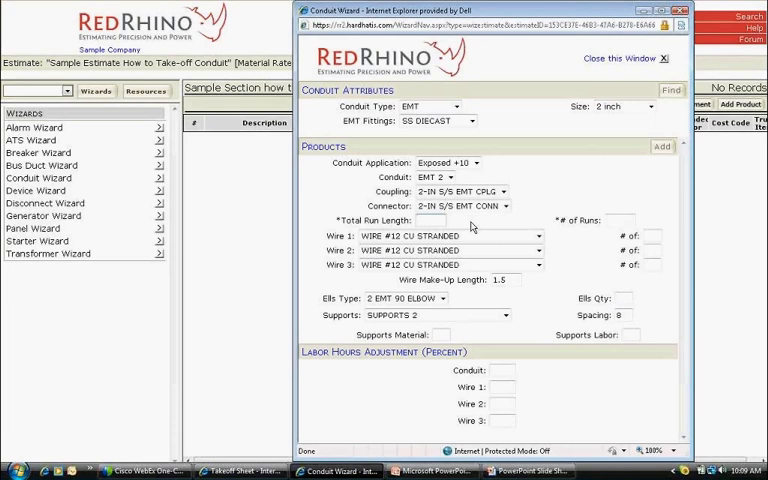
text(130)
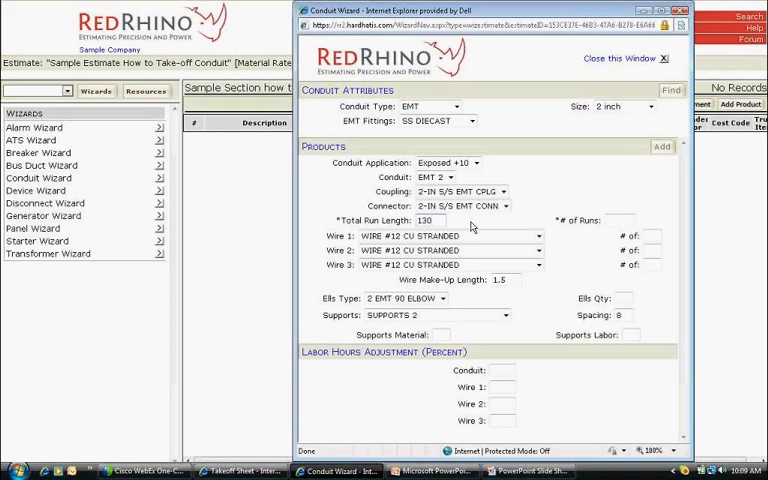
Step: Set the number of runs to 1
click(618, 219)
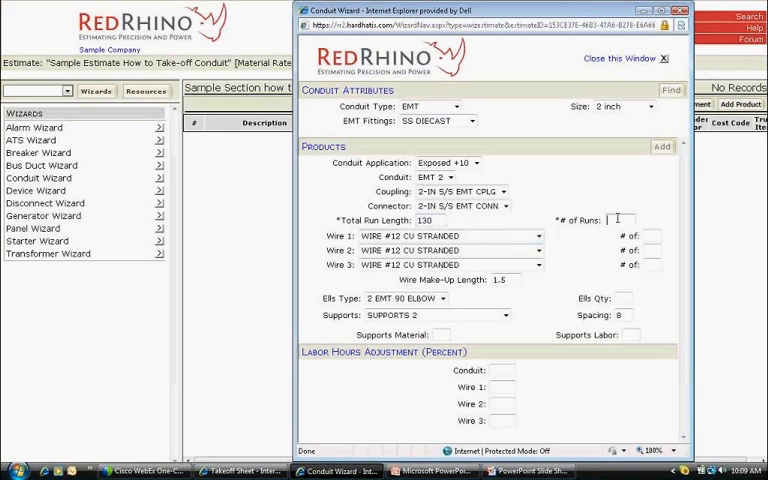
text(1)
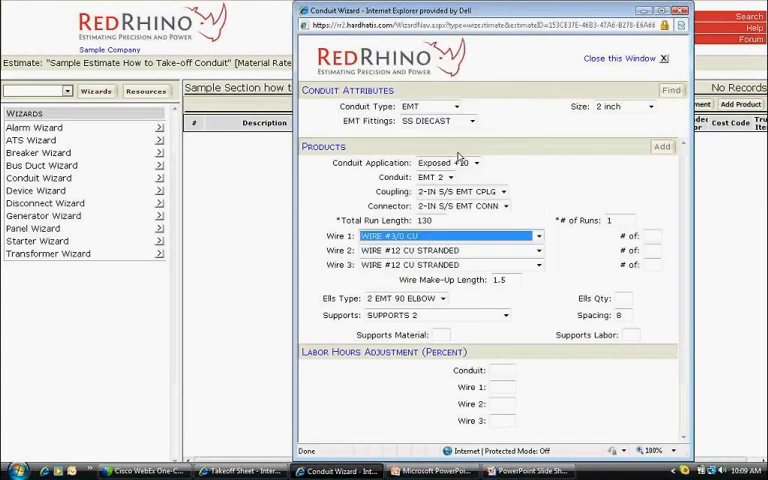
mouse_move(613, 212)
text(4)
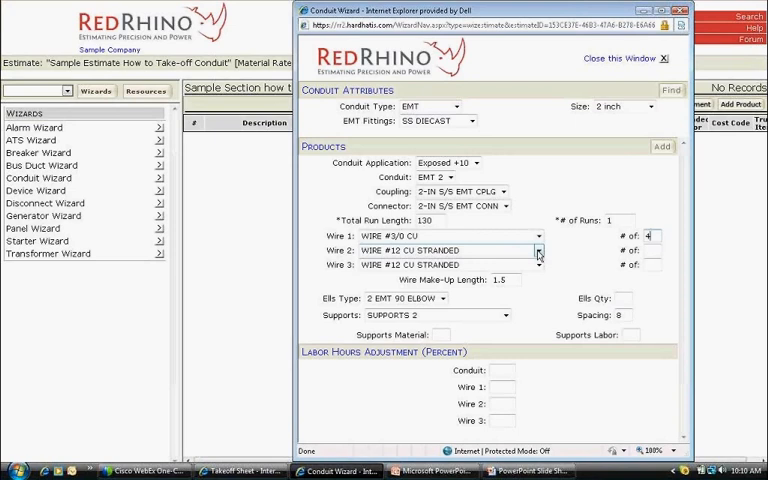
Step: Expand the Wire 2 choices after Wire 1 is set to four #3/0 copper
click(538, 250)
text(1)
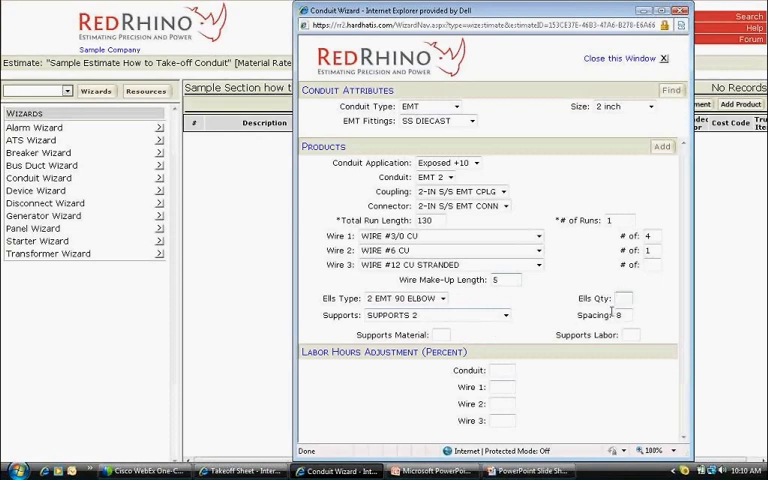
Step: Enter 3 elbows and add the configured conduit items to the take-off
click(618, 298)
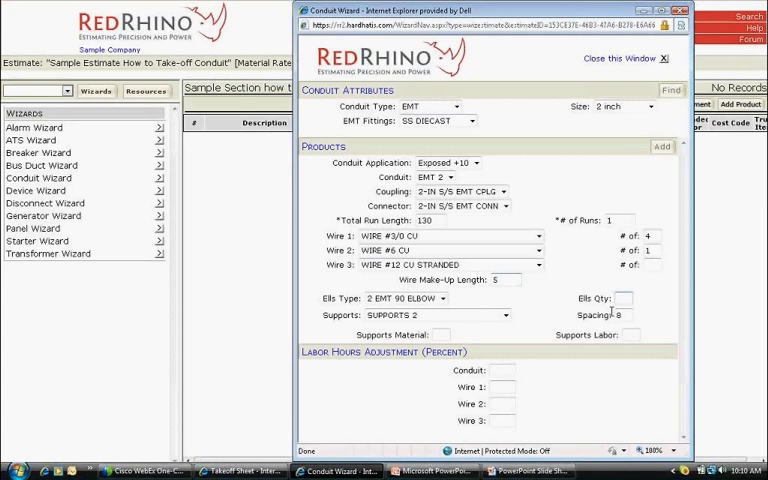
click(625, 298)
text(3)
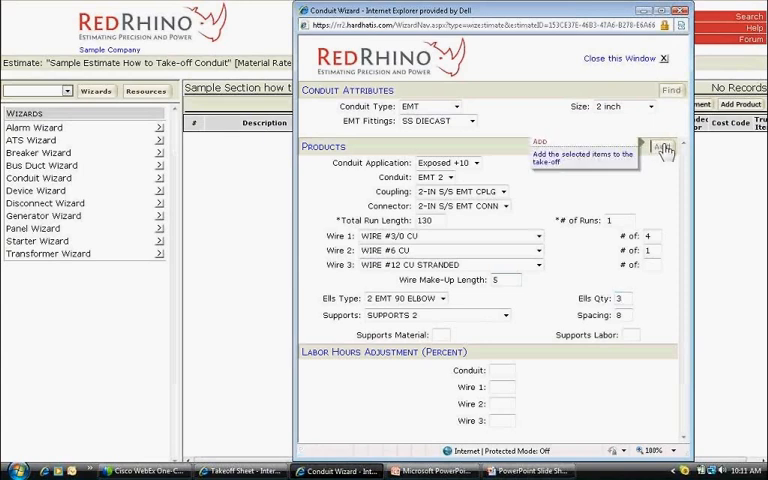
click(662, 148)
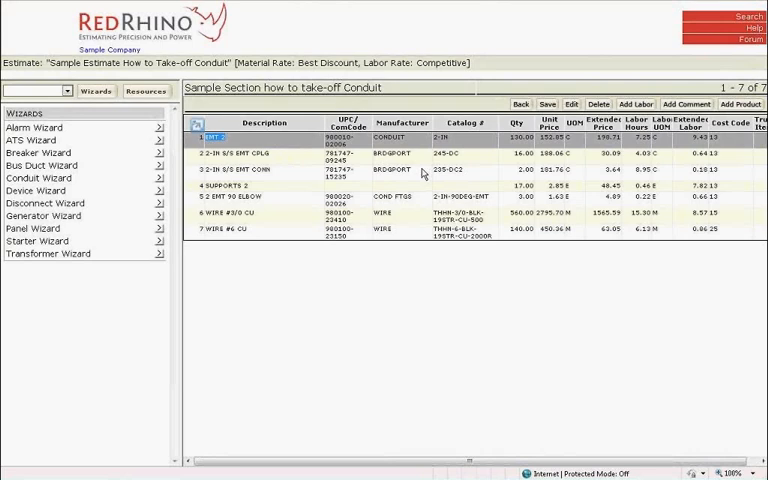
mouse_move(508, 178)
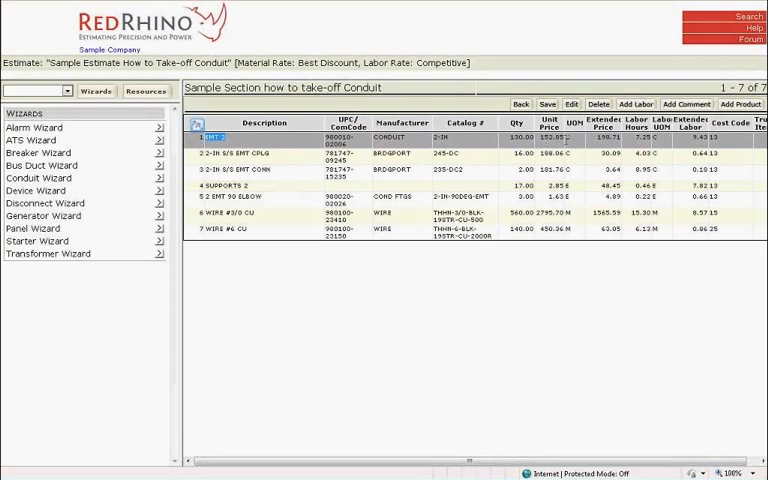
mouse_move(578, 145)
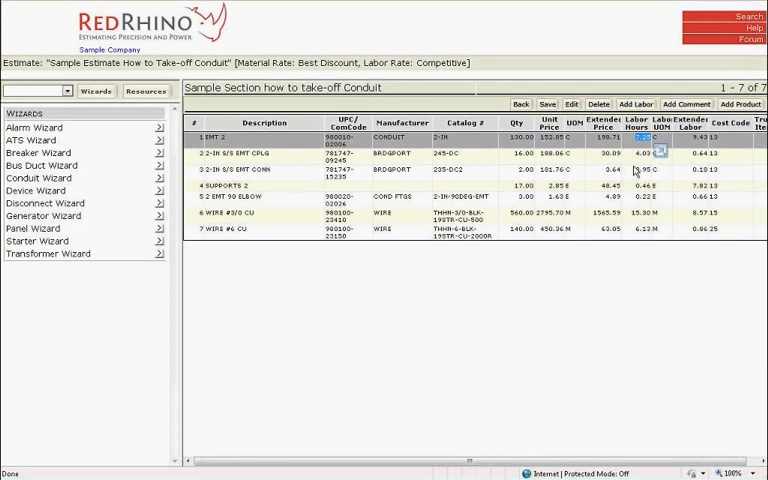
mouse_move(673, 158)
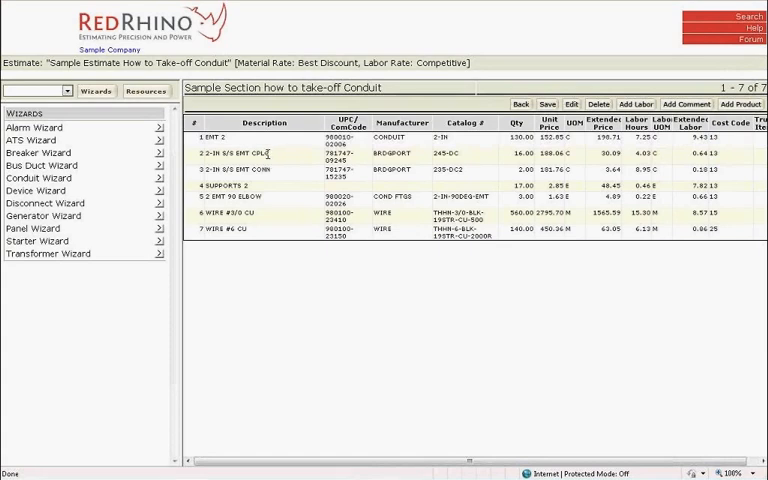
Step: Inspect the coupling row among the seven resulting take-off line items
click(300, 156)
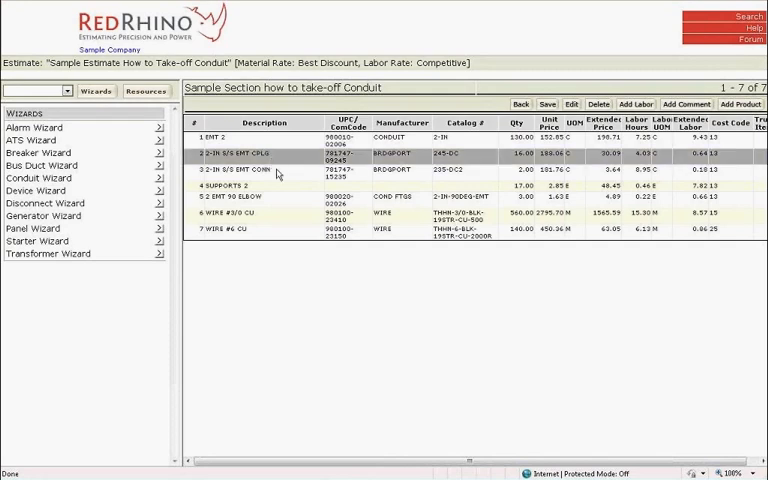